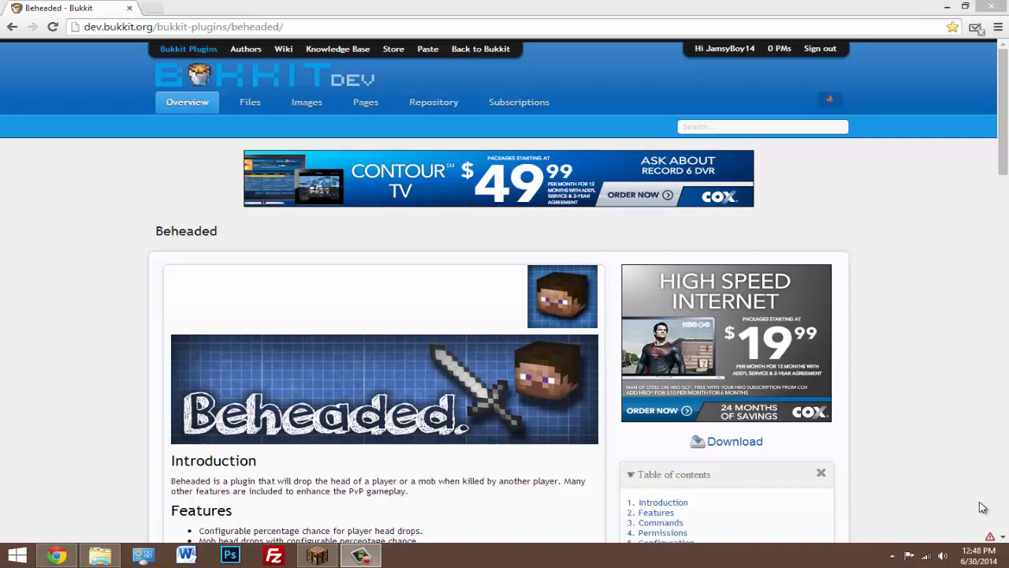
pyautogui.moveTo(848, 435)
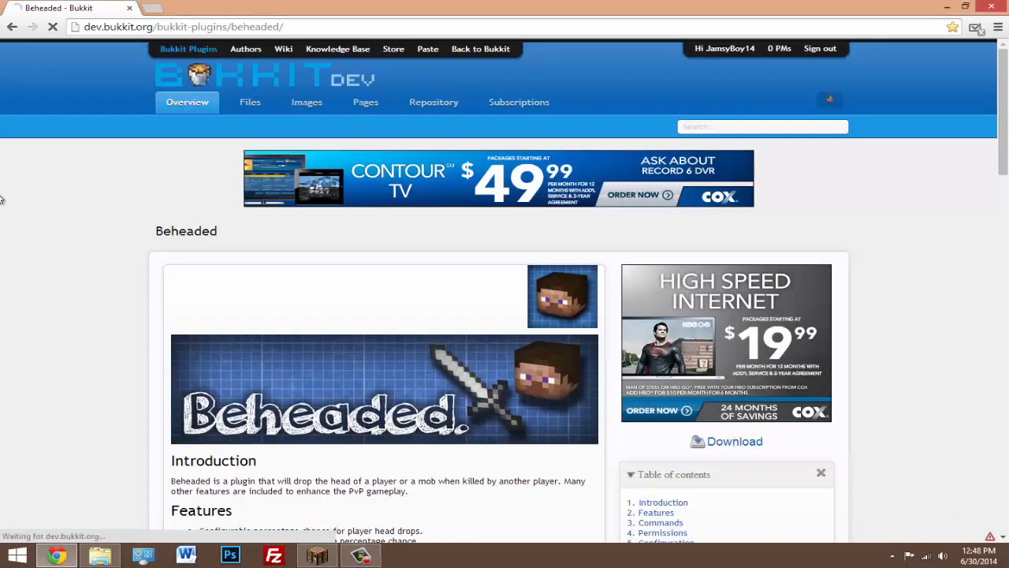
# - Download the Beheaded V1.3 plugin jar from its release page
pyautogui.click(735, 441)
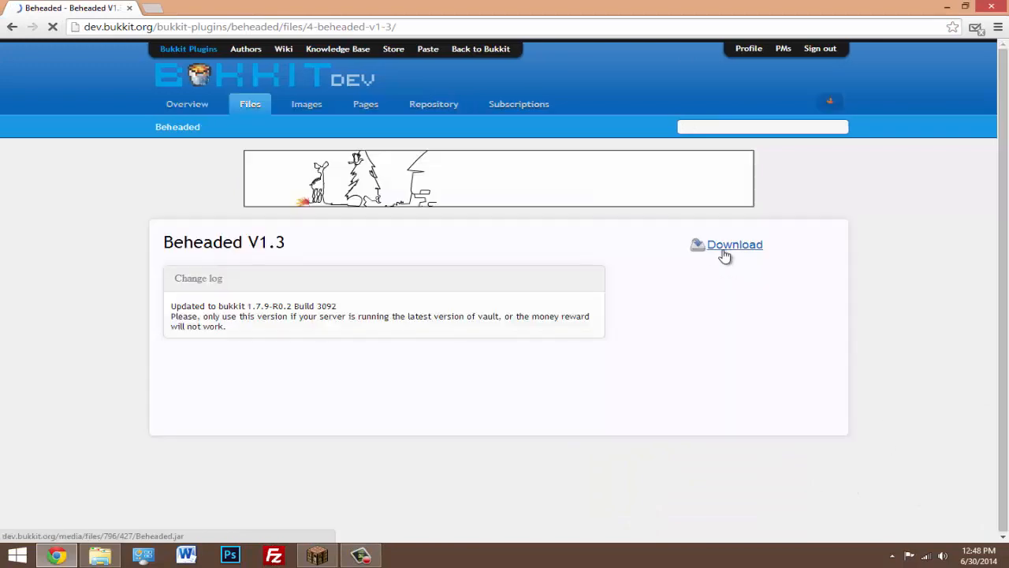
pyautogui.click(735, 243)
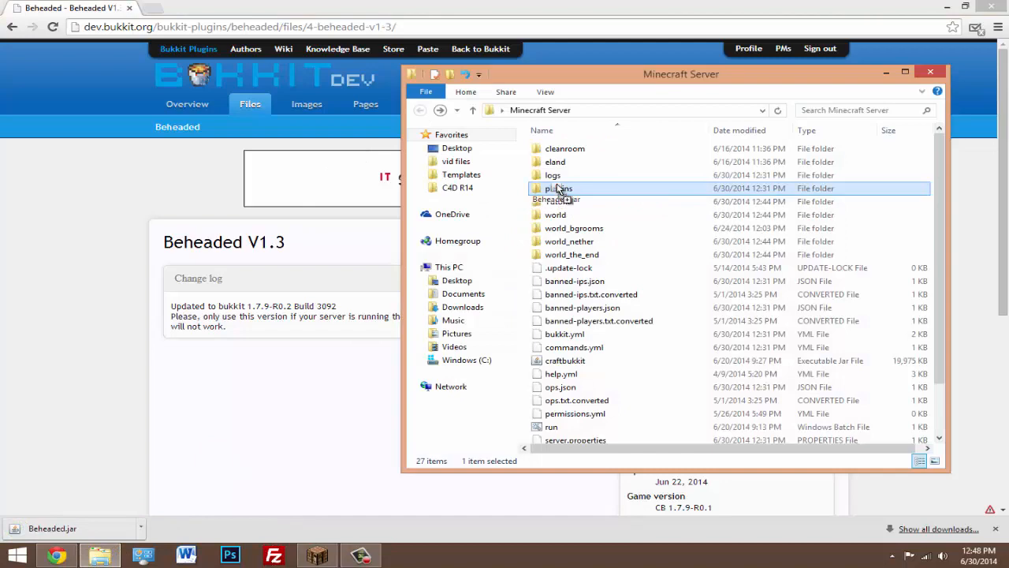
# - Open plugins > Beheaded > config.yml with Notepad++ via Edit with Notepad++
pyautogui.doubleClick(552, 426)
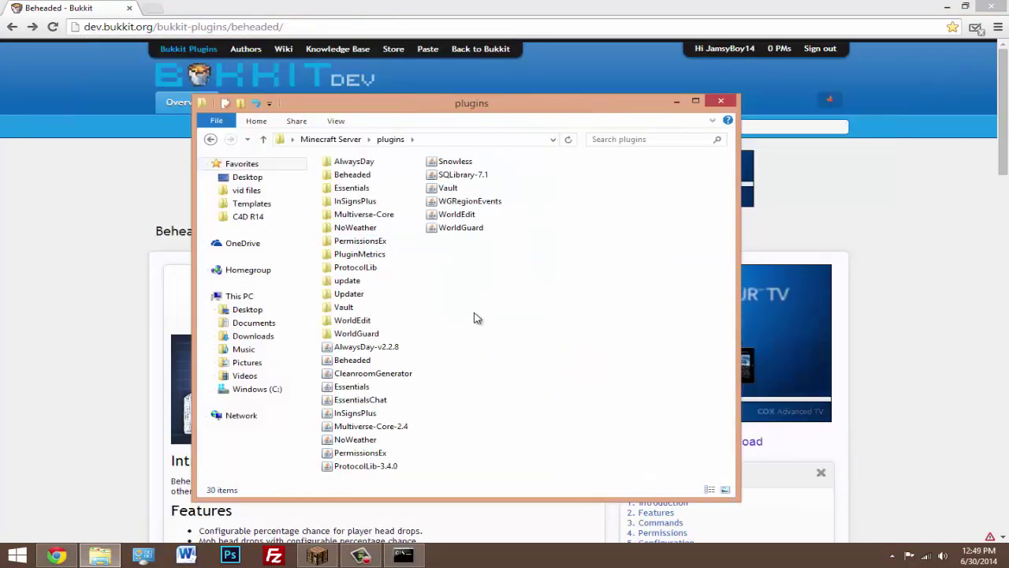
pyautogui.doubleClick(354, 173)
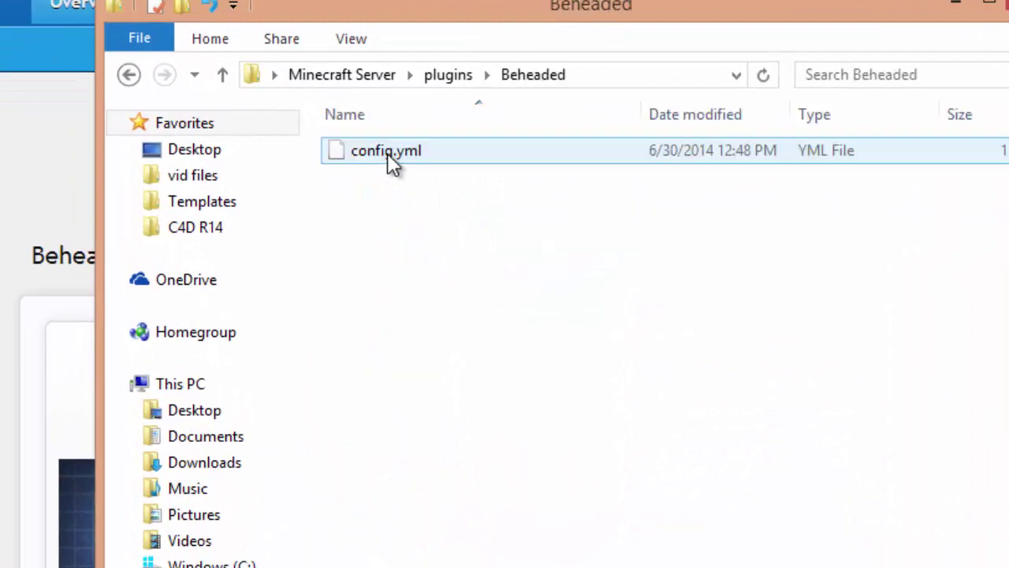
pyautogui.doubleClick(385, 151)
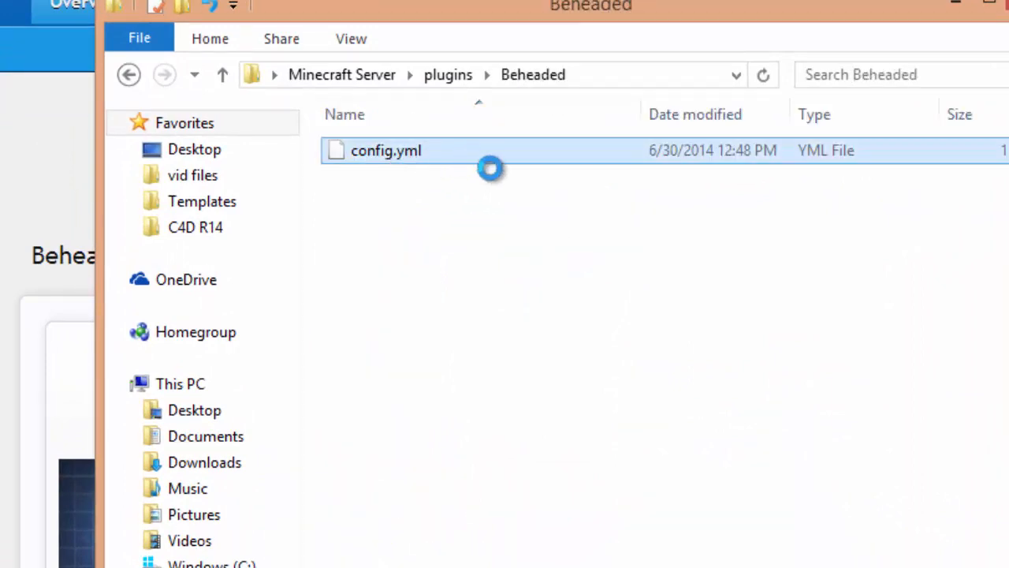
pyautogui.rightClick(386, 152)
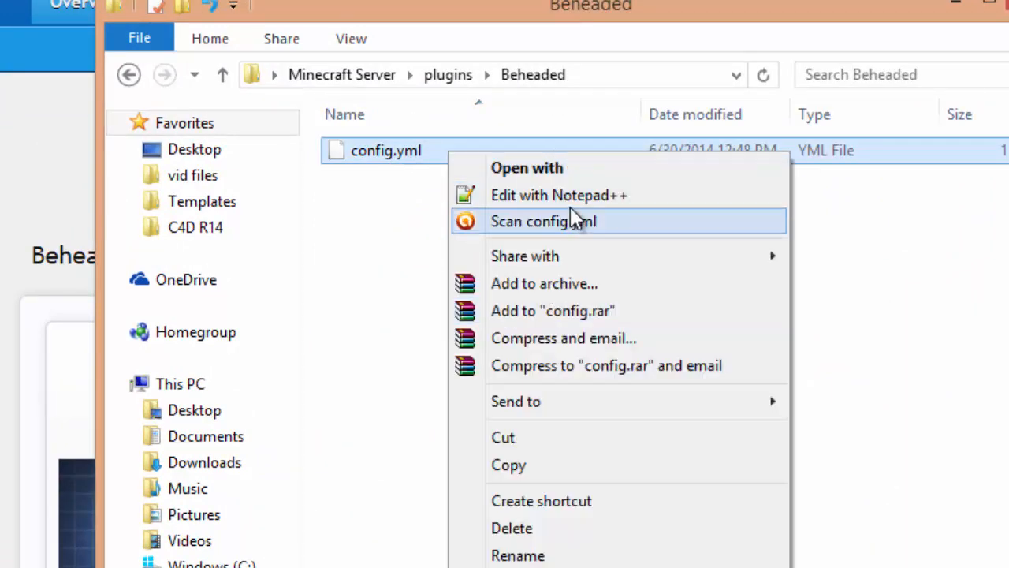
pyautogui.click(558, 196)
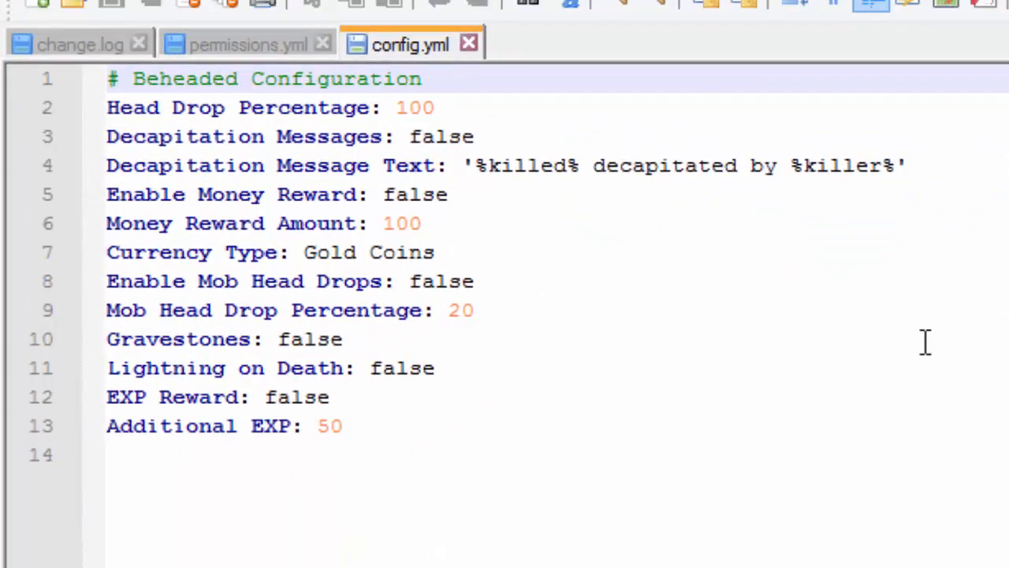
pyautogui.moveTo(158, 118)
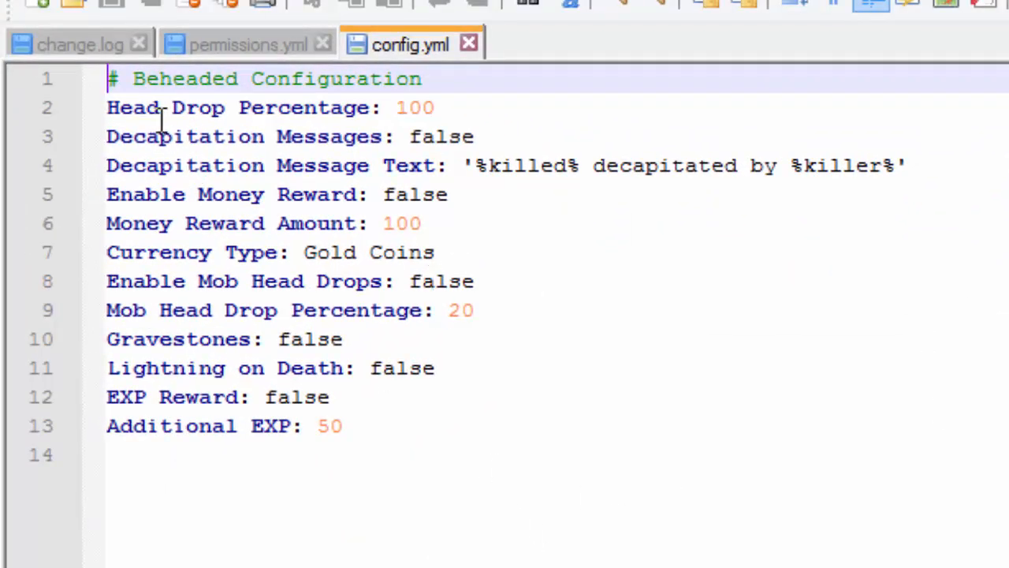
# - Set Enable Mob Head Drops to true in config.yml
pyautogui.click(413, 107)
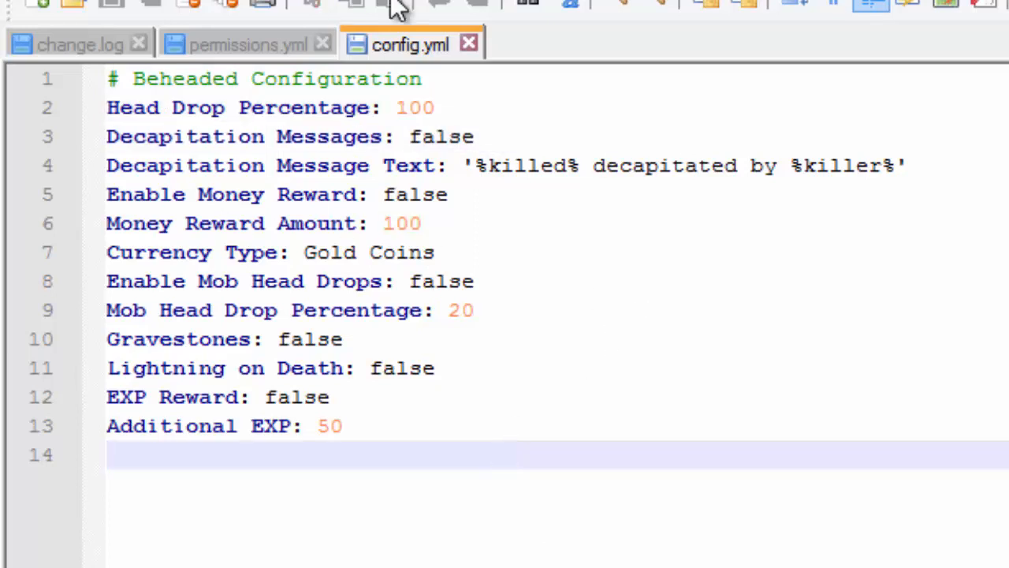
pyautogui.moveTo(398, 9)
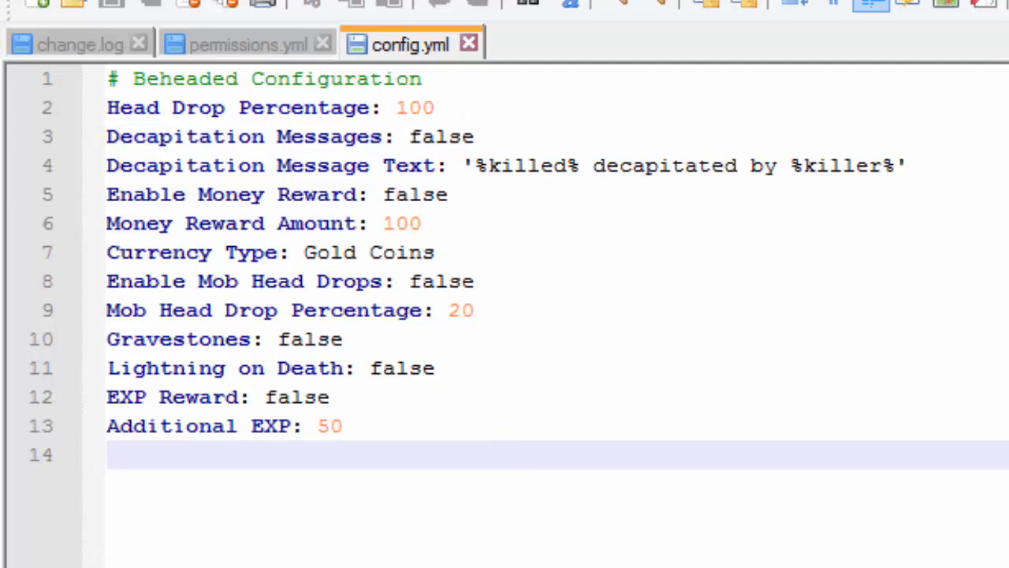
pyautogui.click(407, 136)
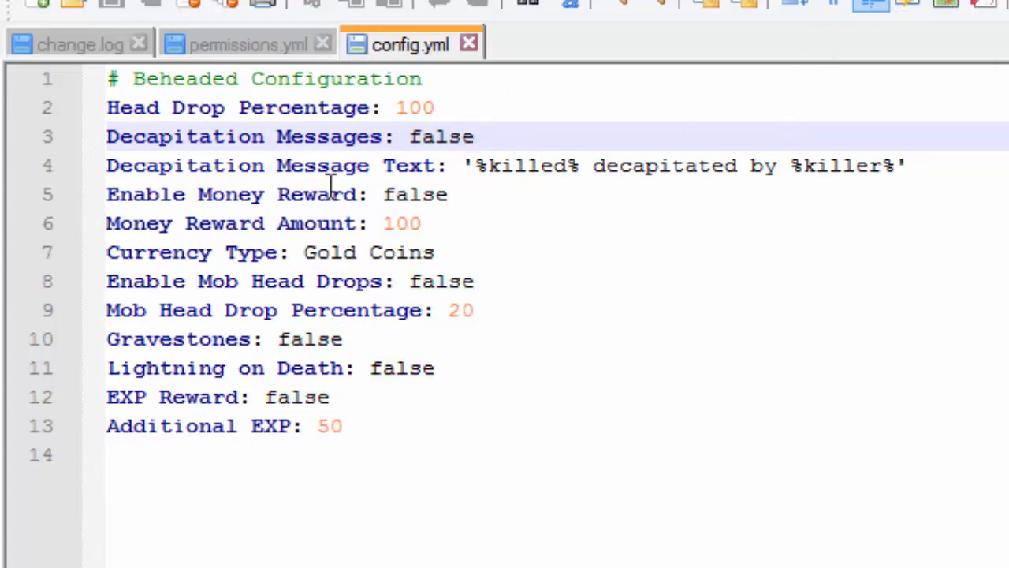
pyautogui.click(416, 107)
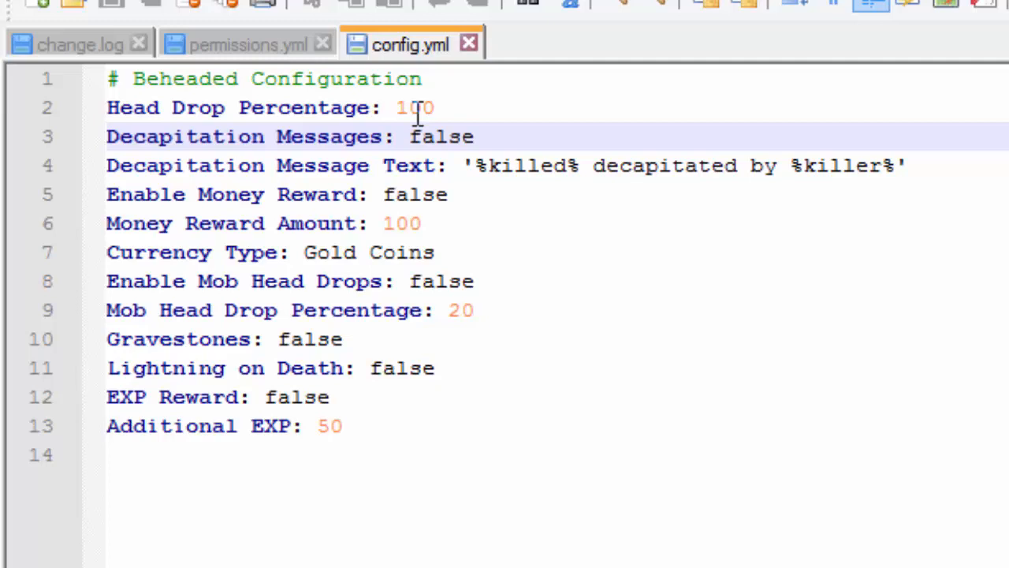
pyautogui.click(476, 136)
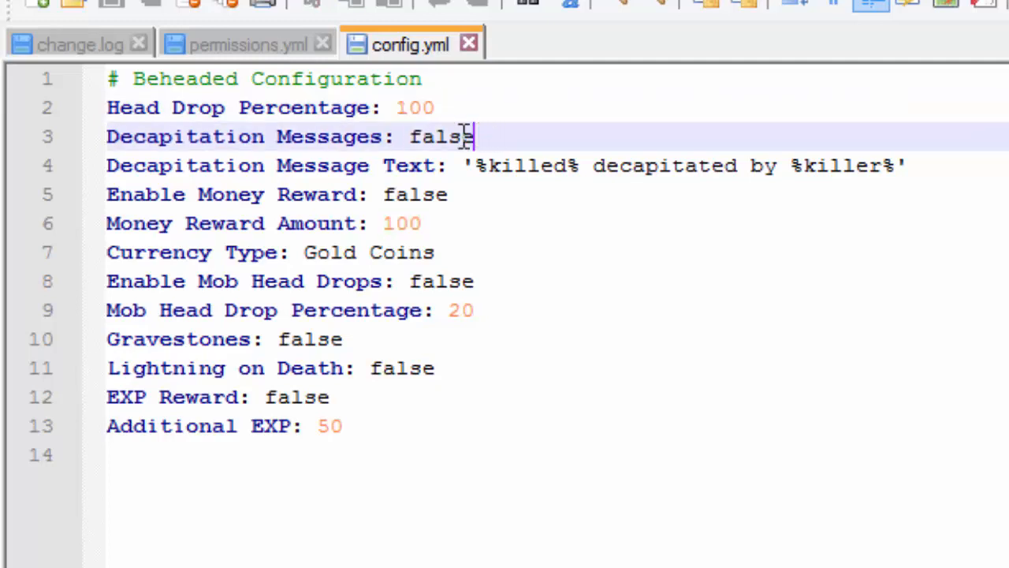
pyautogui.click(417, 195)
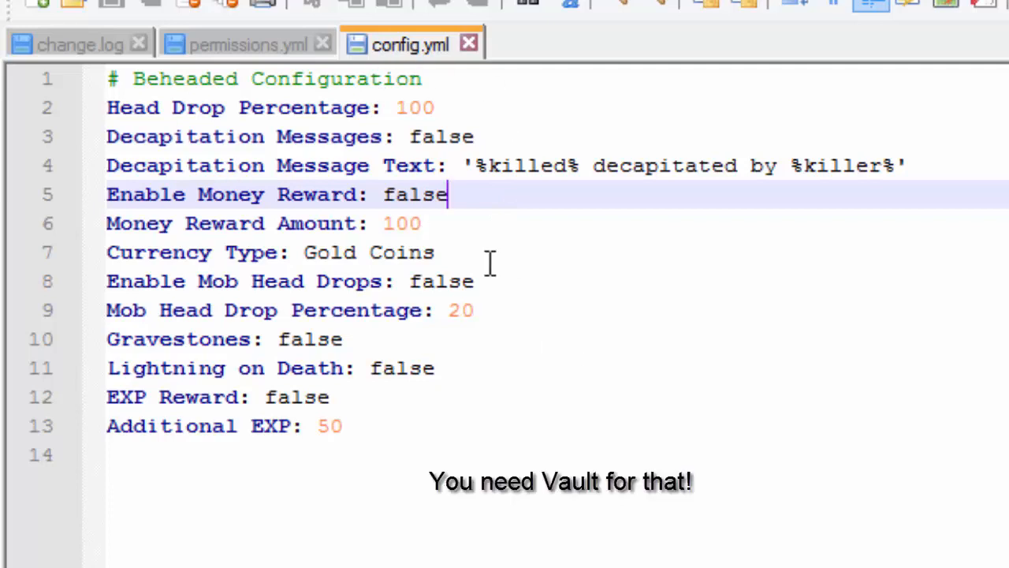
pyautogui.moveTo(449, 224)
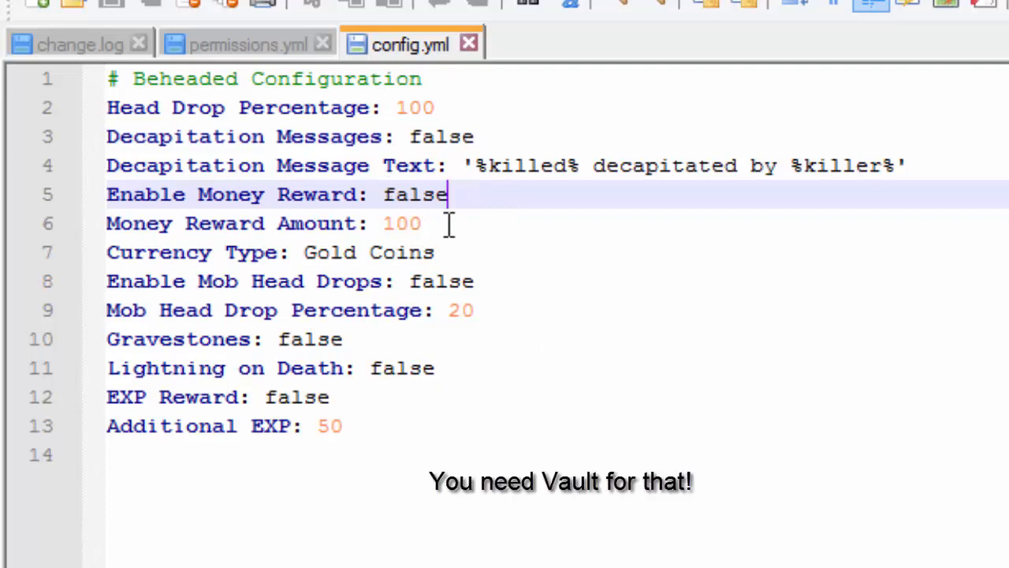
pyautogui.click(422, 224)
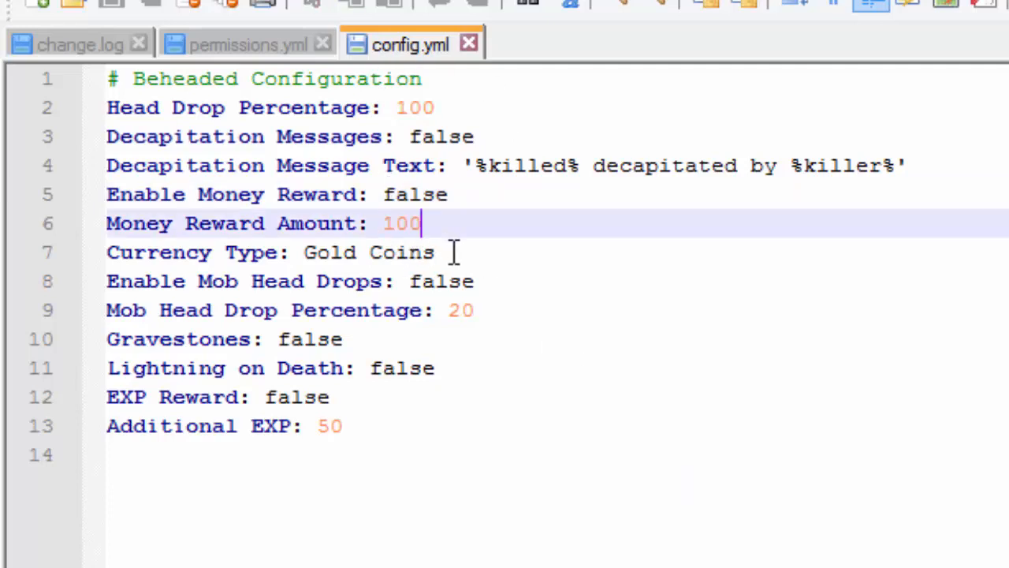
pyautogui.click(458, 280)
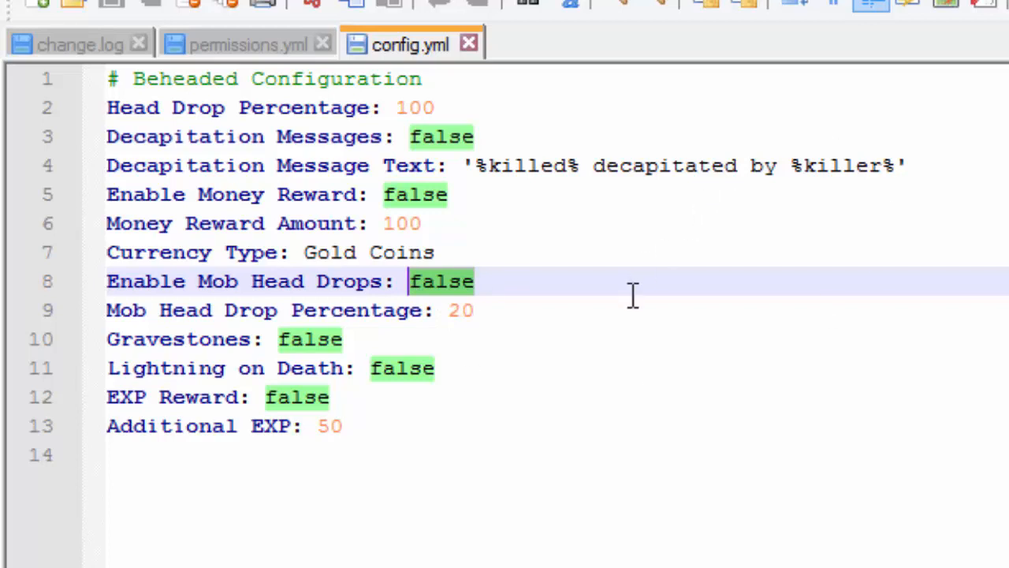
pyautogui.write('true')
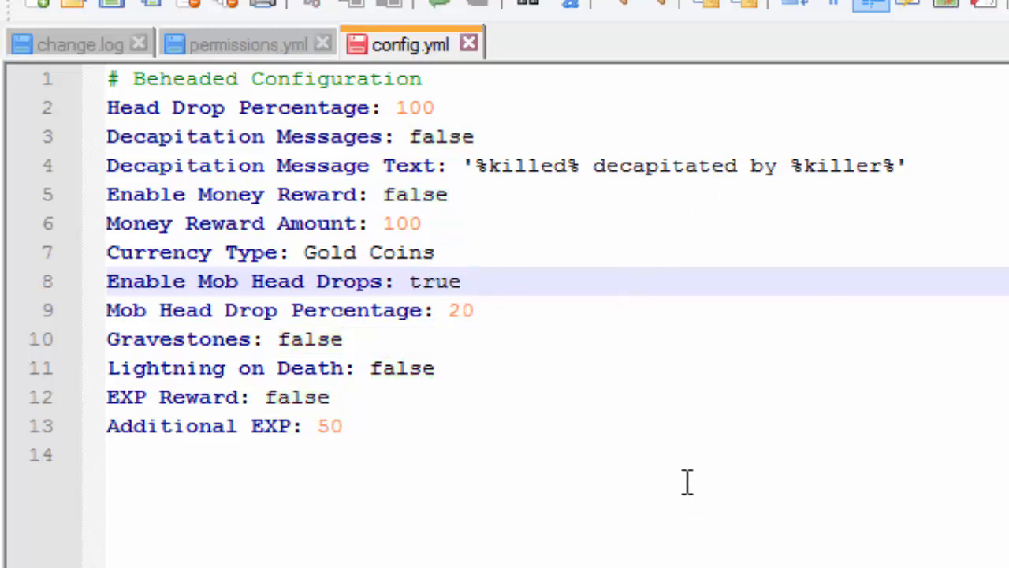
# - Set Mob Head Drop Percentage to 100
pyautogui.click(561, 309)
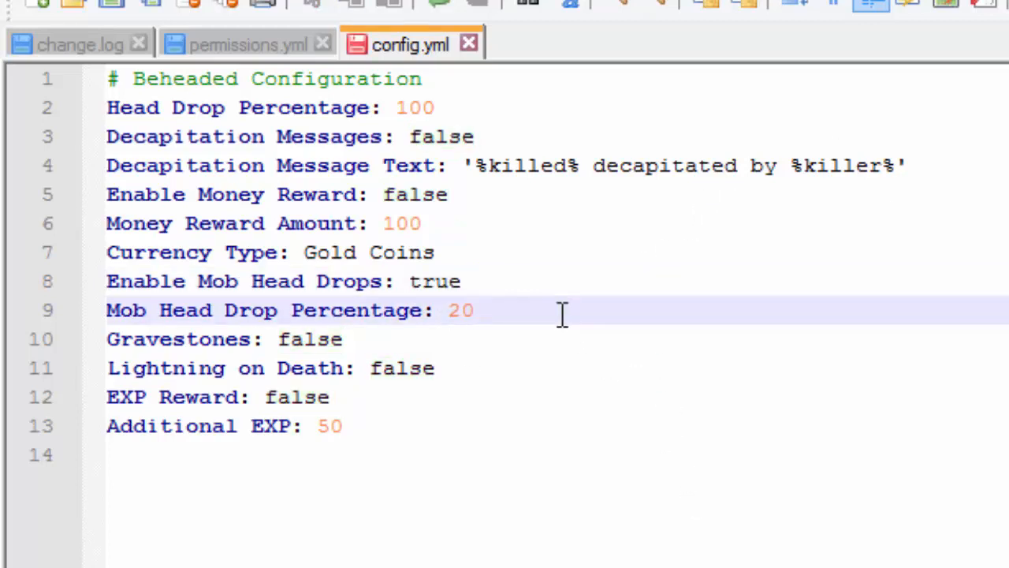
pyautogui.write('10')
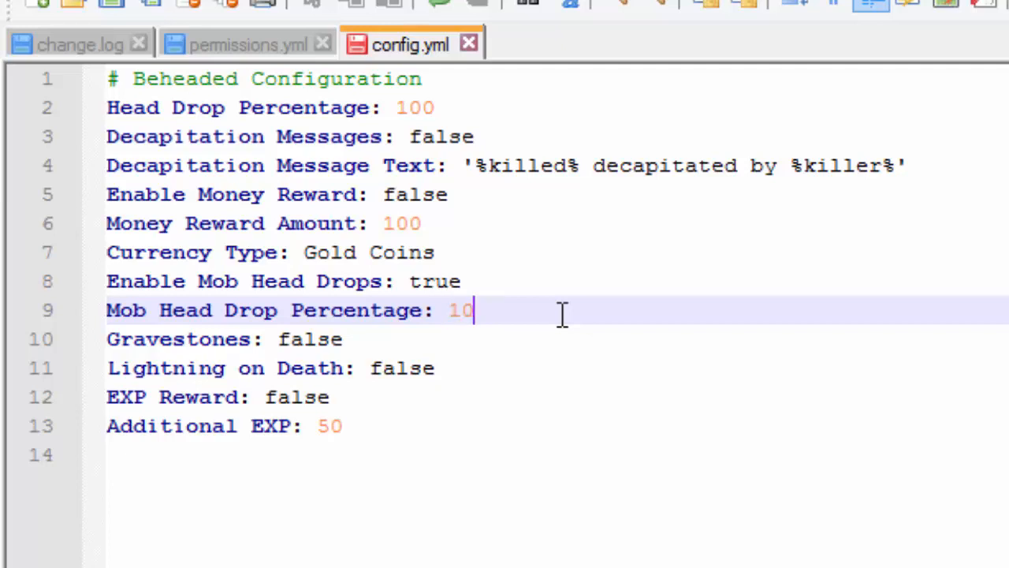
pyautogui.write('0')
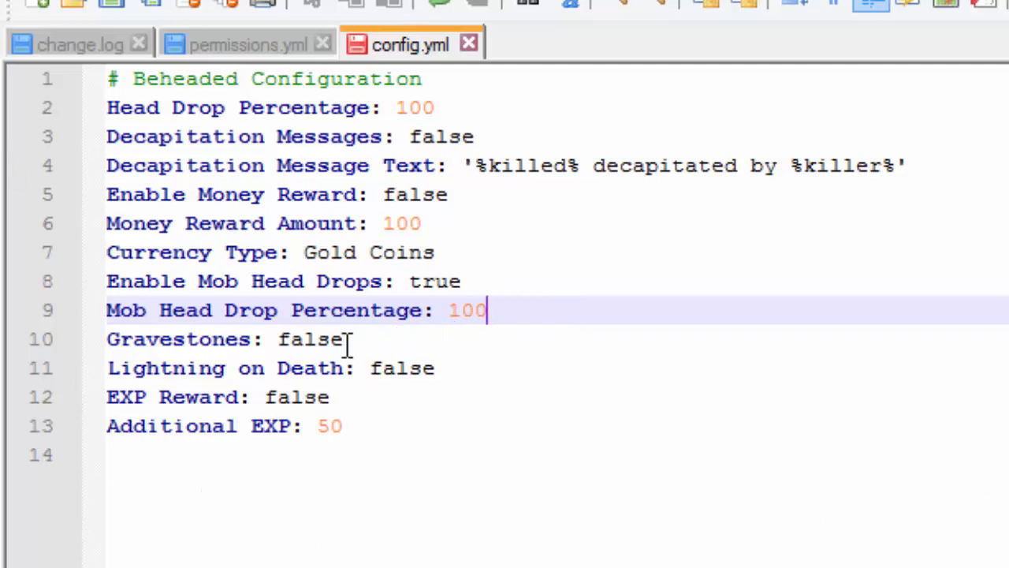
pyautogui.moveTo(240, 297)
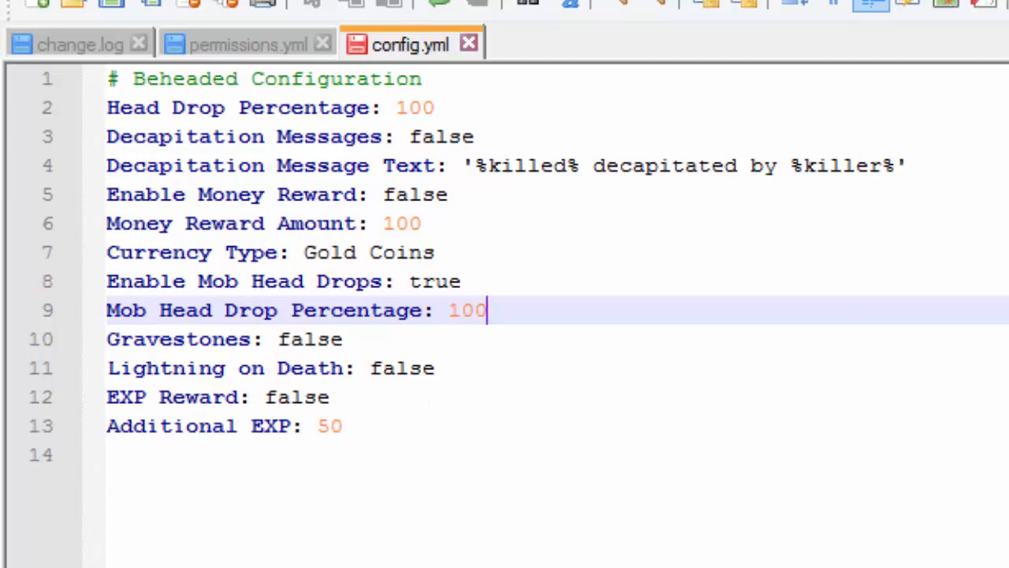
pyautogui.moveTo(331, 417)
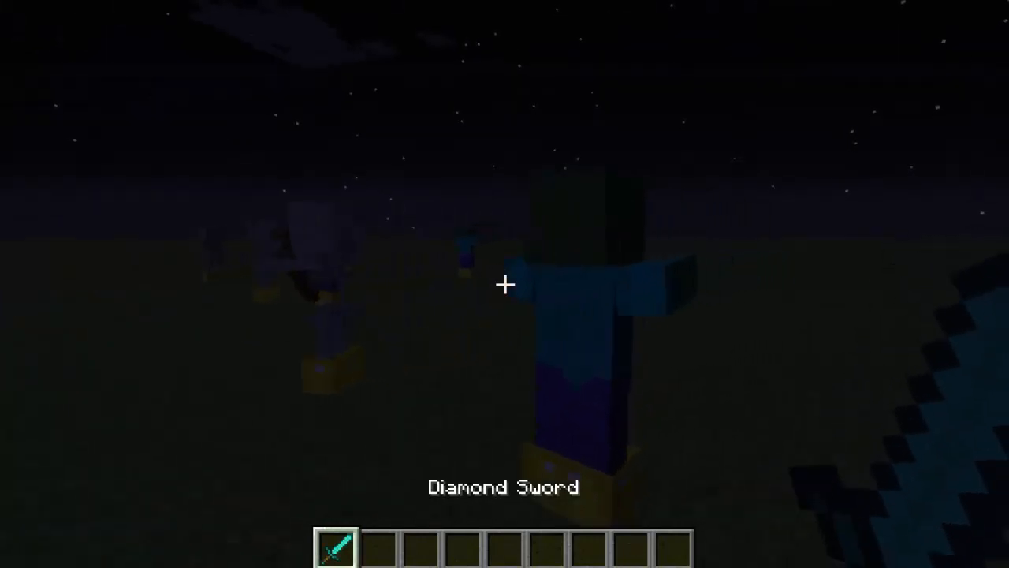
# - Kill the mob with the diamond sword and check the dropped head in the inventory
pyautogui.click(505, 284)
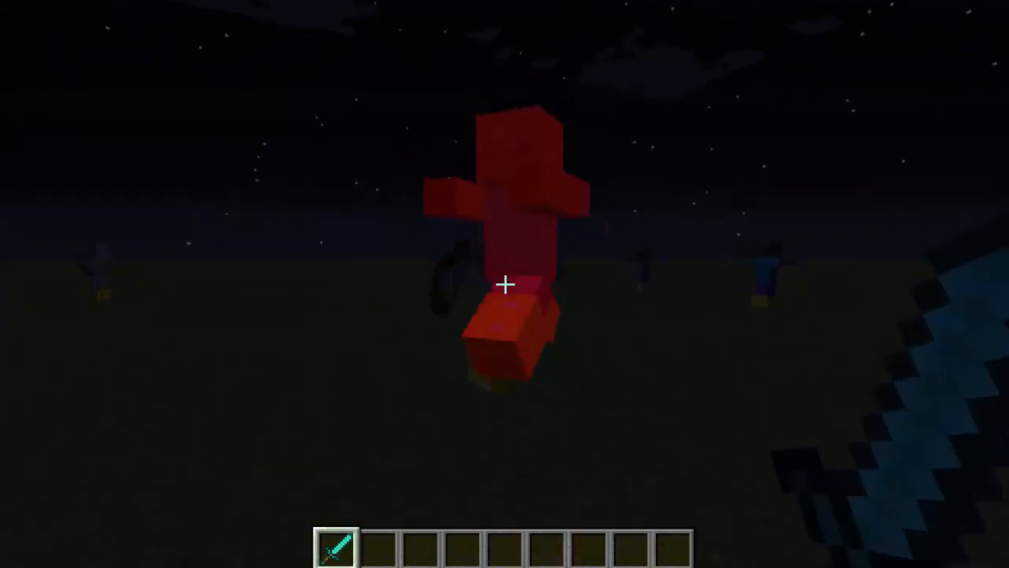
pyautogui.click(505, 284)
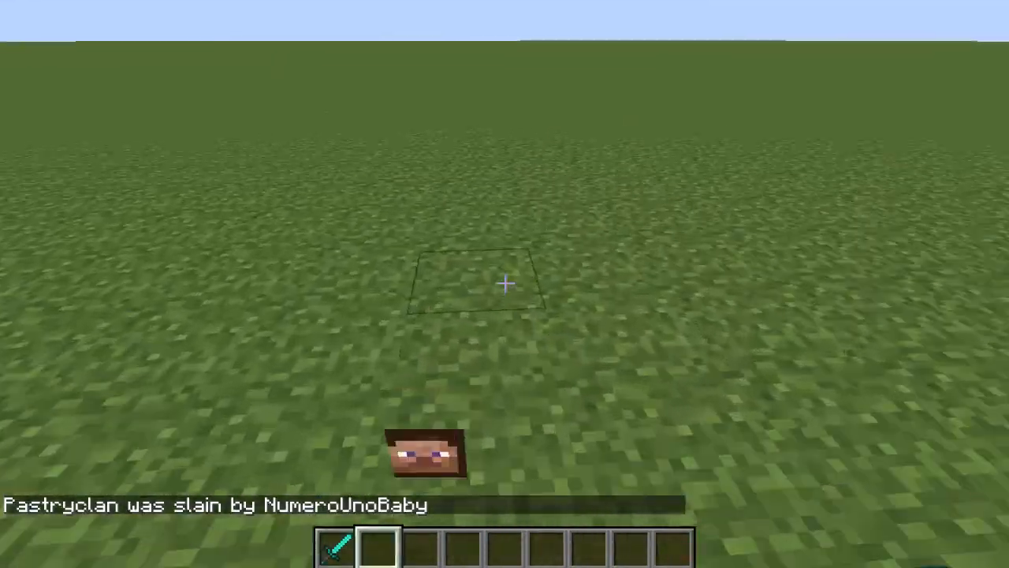
pyautogui.press('e')
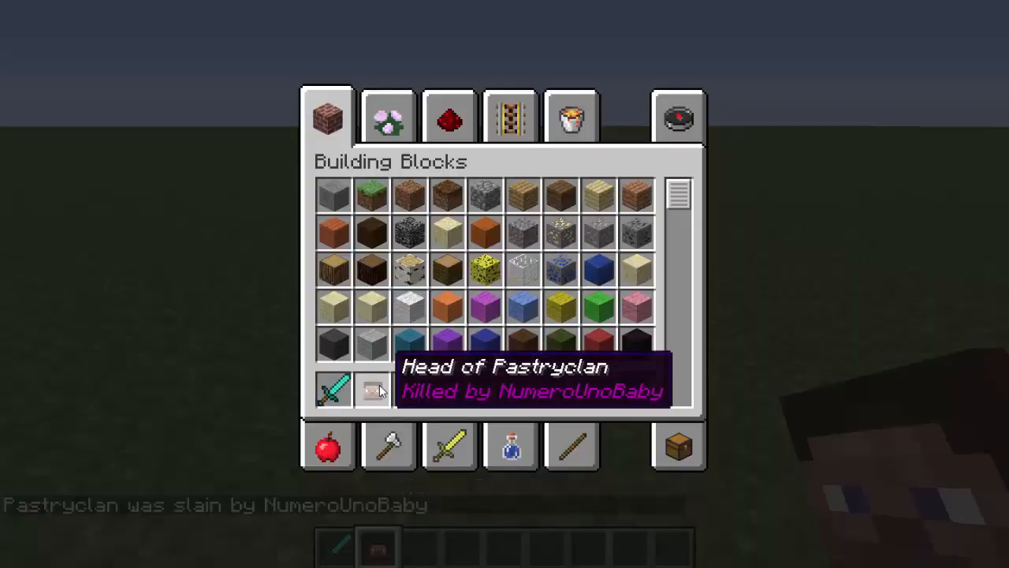
pyautogui.press('Escape')
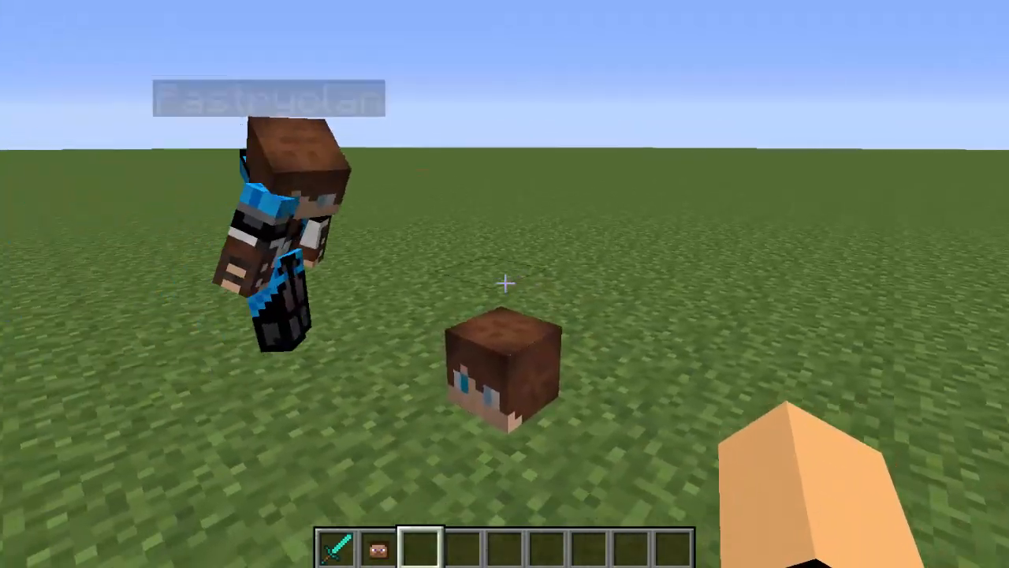
pyautogui.moveTo(505, 284)
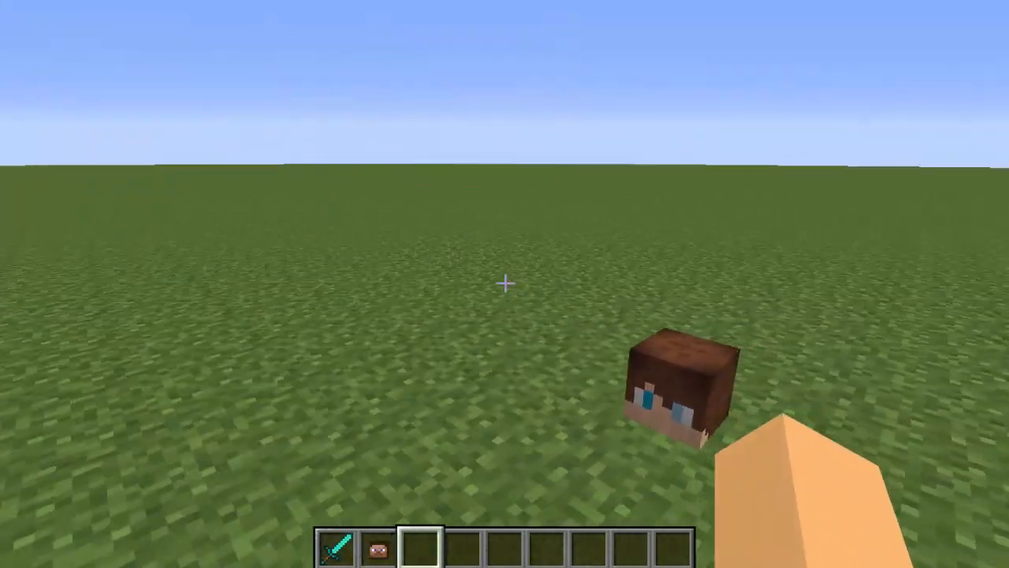